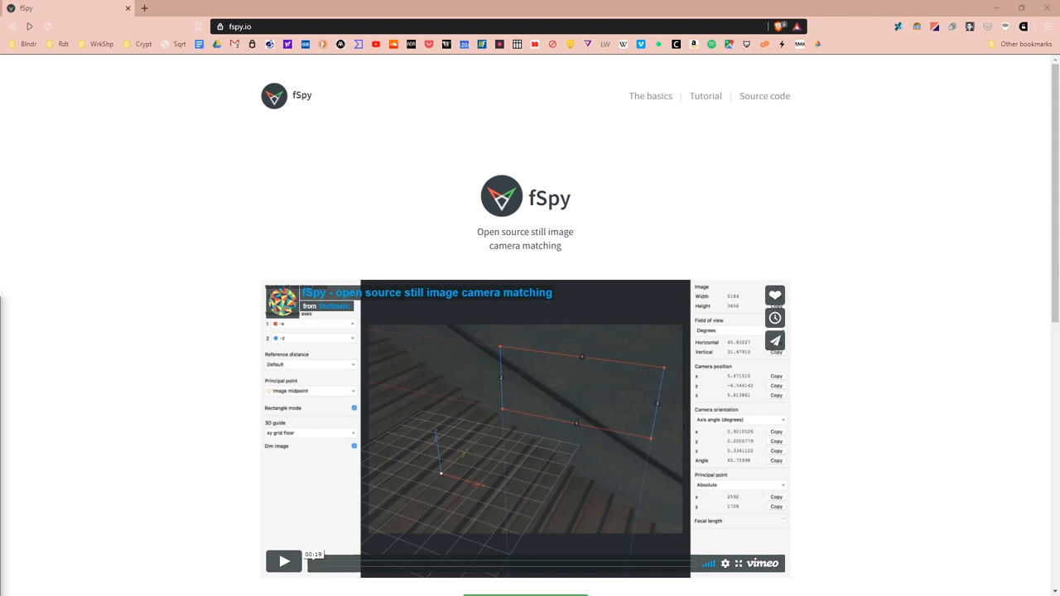
Pick IMG_20191003_091953.jpg from the working material jpg folder and load it into fSpy
scroll(down, 3)
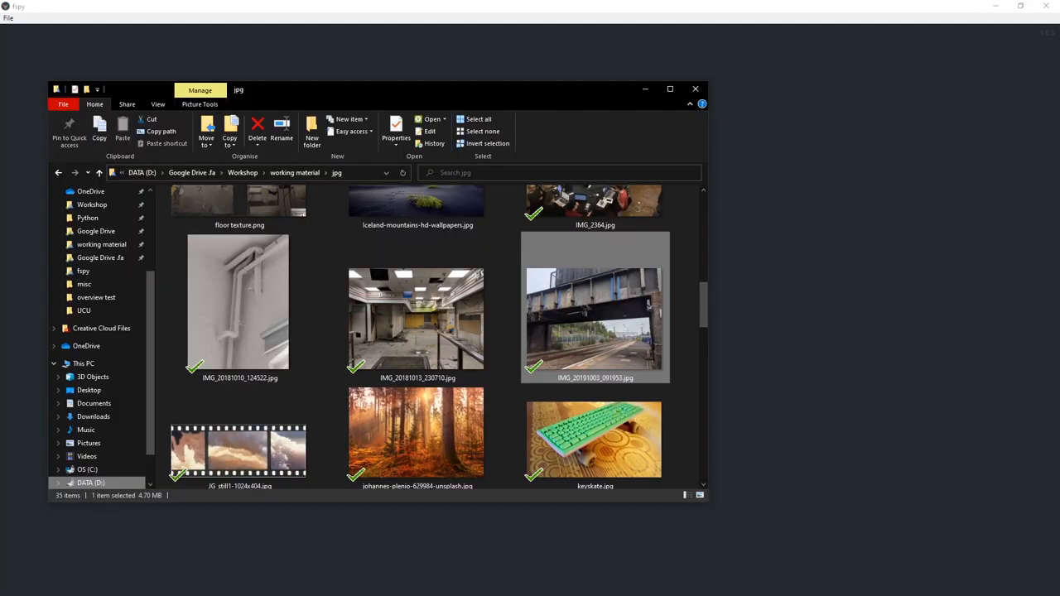
click(594, 310)
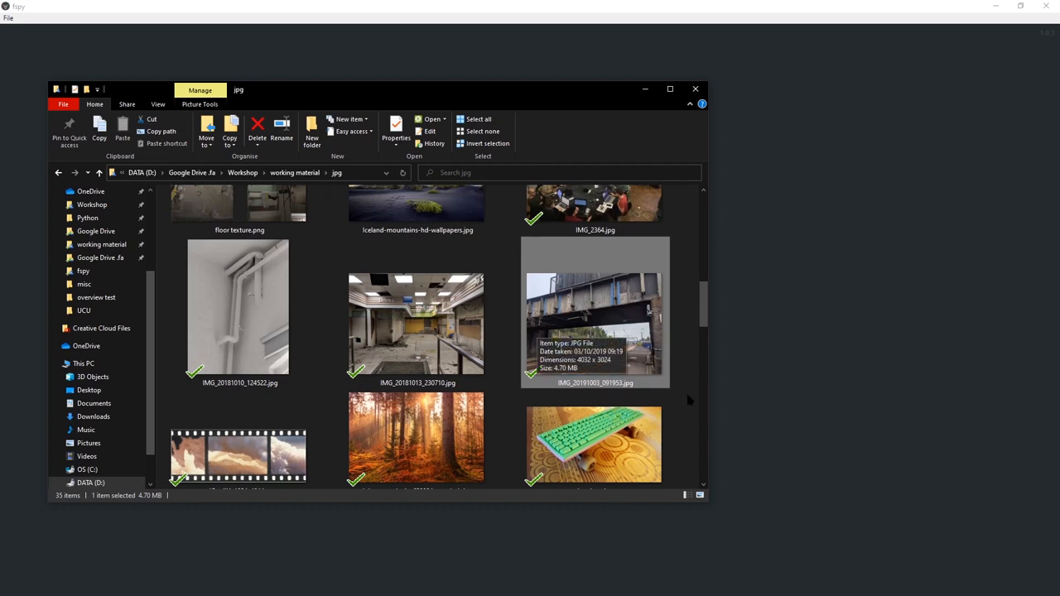
mouse_move(820, 392)
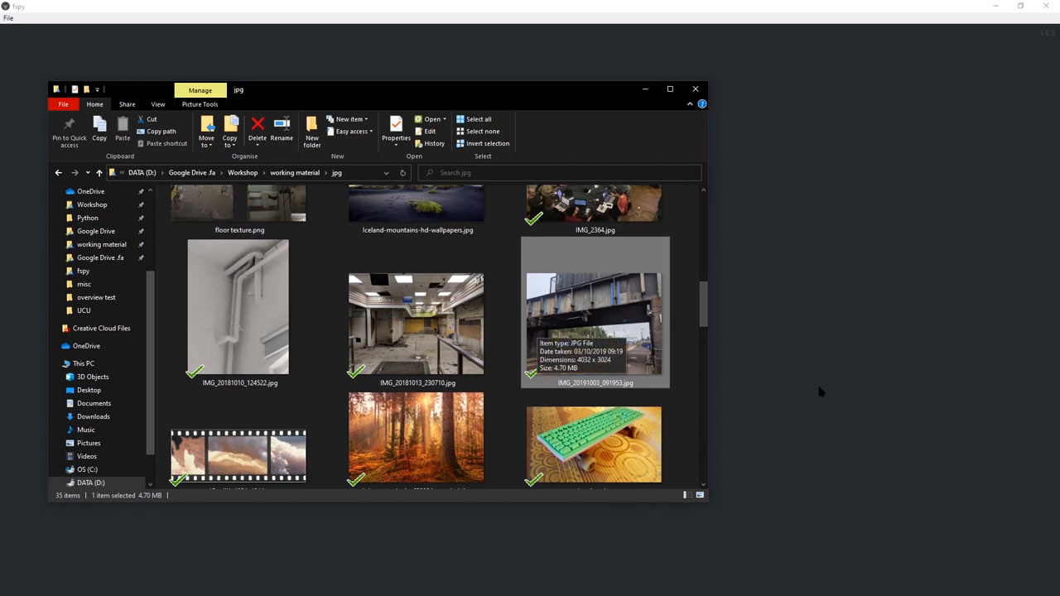
mouse_move(752, 455)
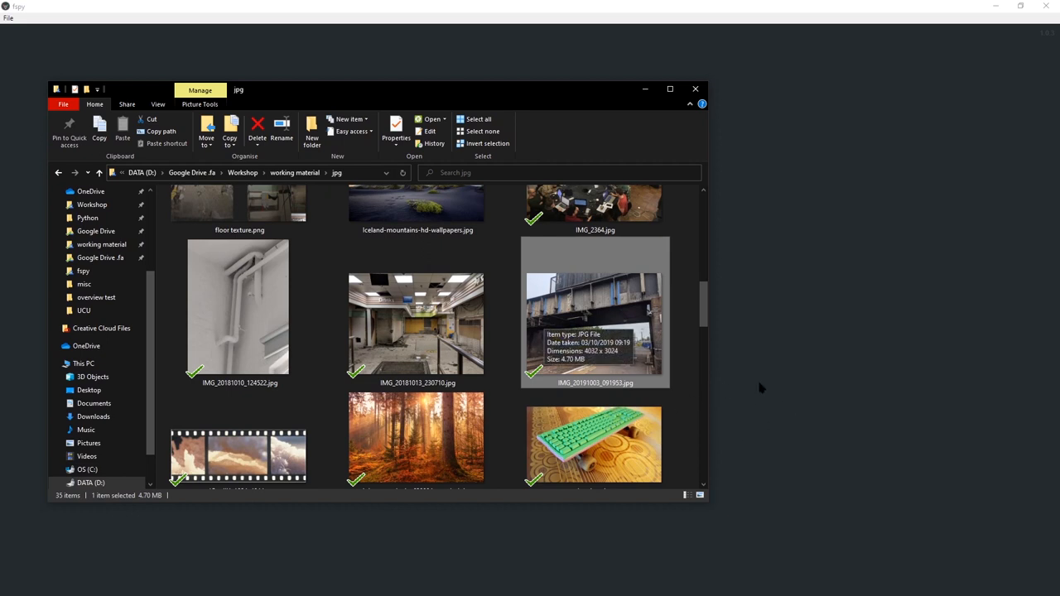
mouse_move(731, 424)
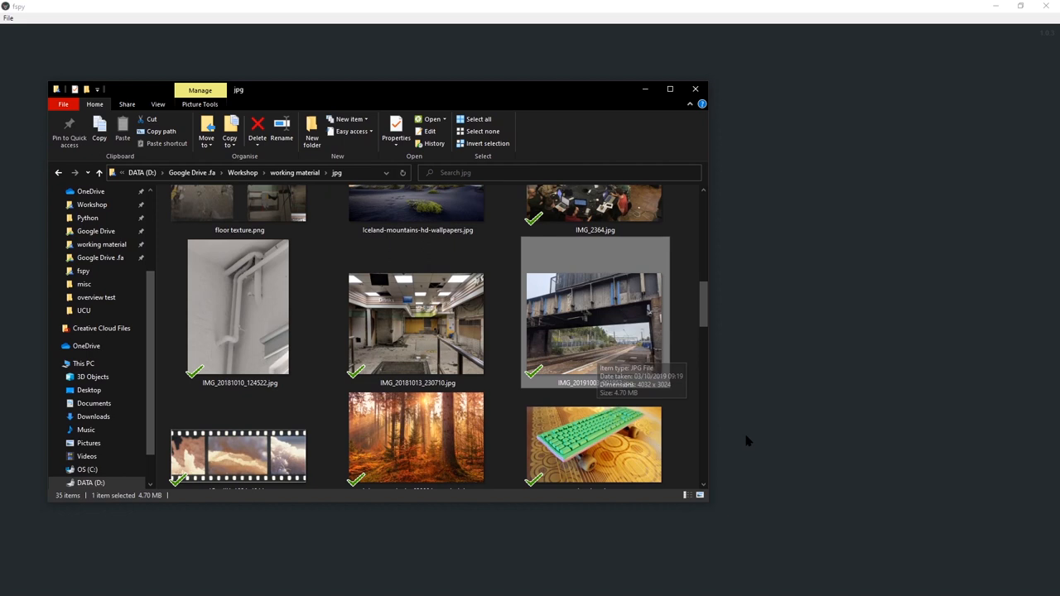
drag(595, 323, 812, 294)
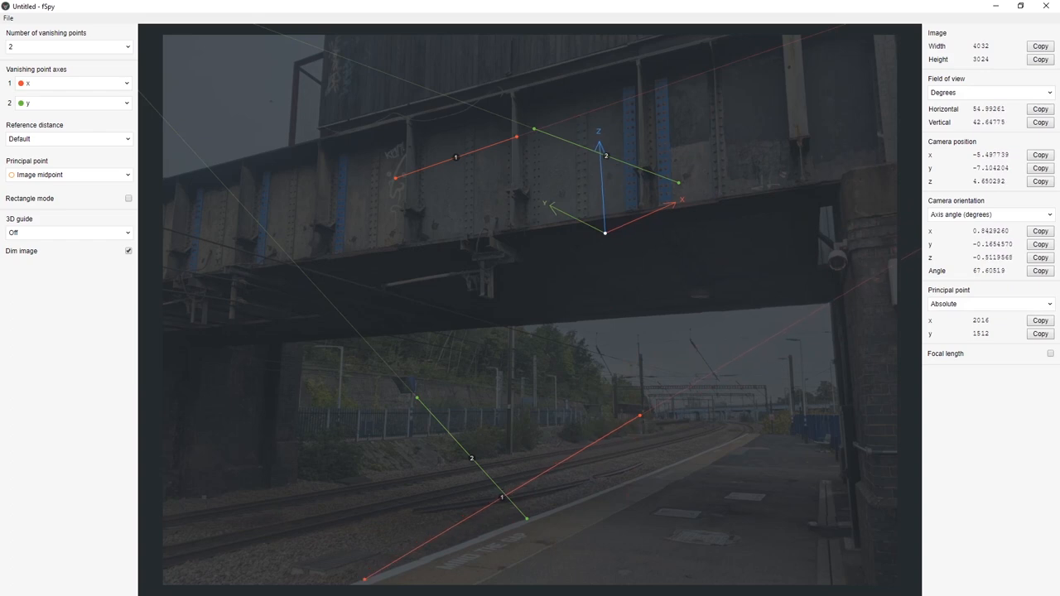
Drag a vanishing line endpoint onto the railway tracks
drag(639, 416, 649, 471)
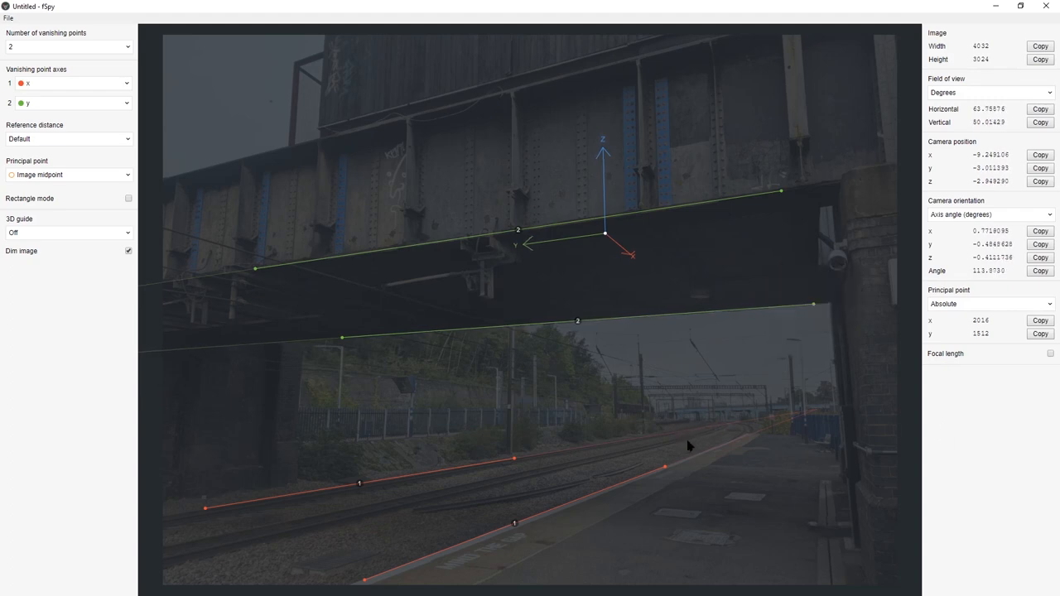
mouse_move(877, 443)
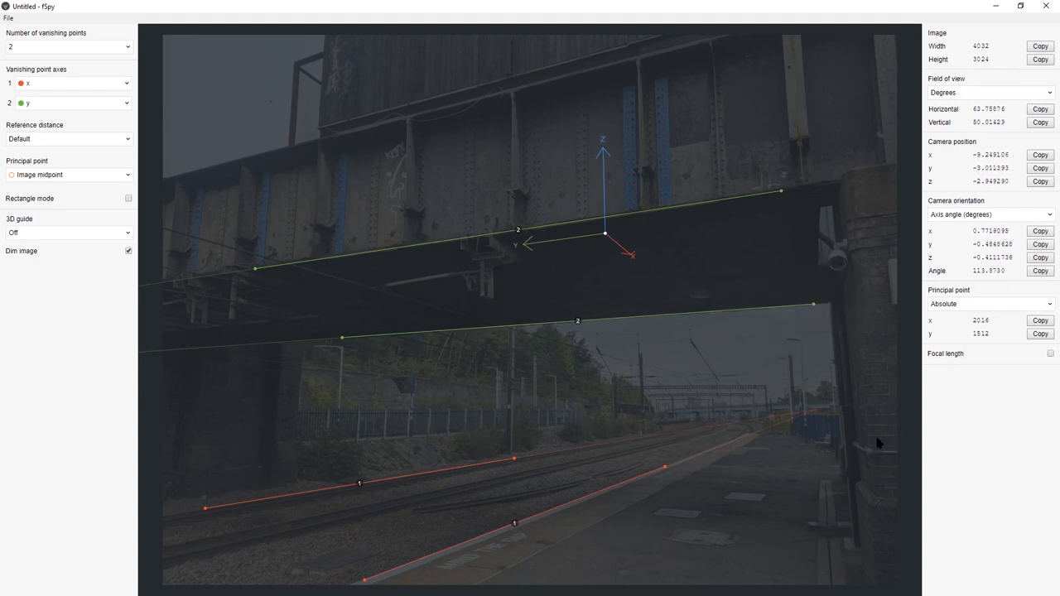
mouse_move(739, 406)
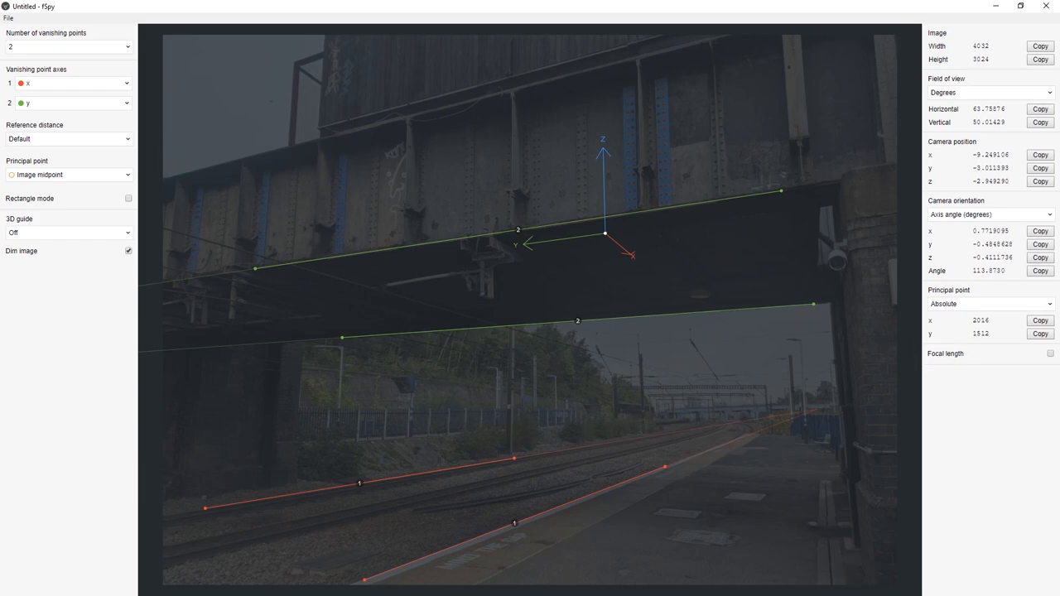
Enable focal length output for the custom 36 × 24 mm sensor camera
click(1050, 353)
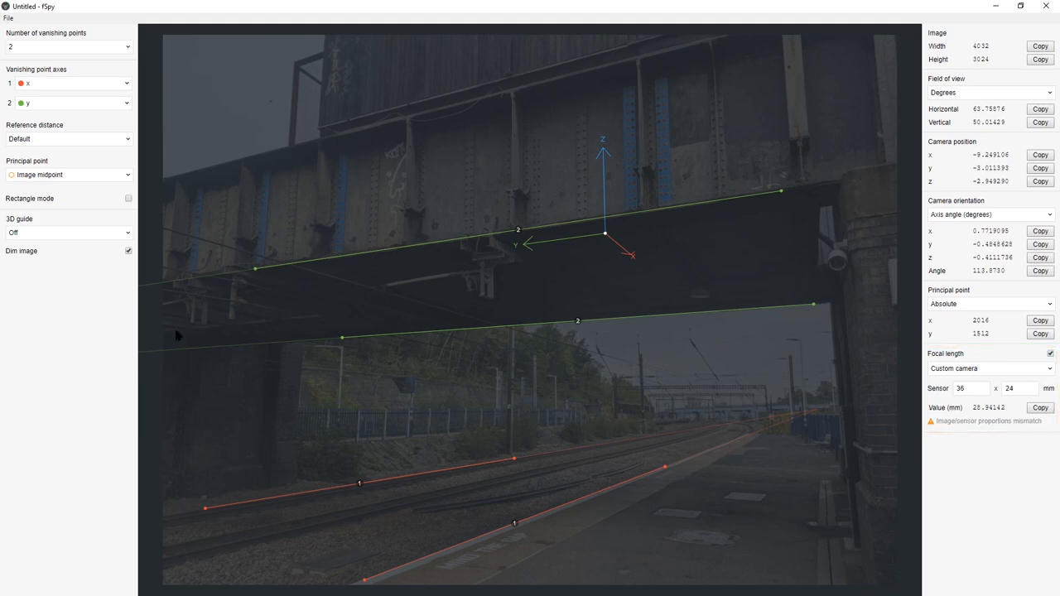
mouse_move(882, 429)
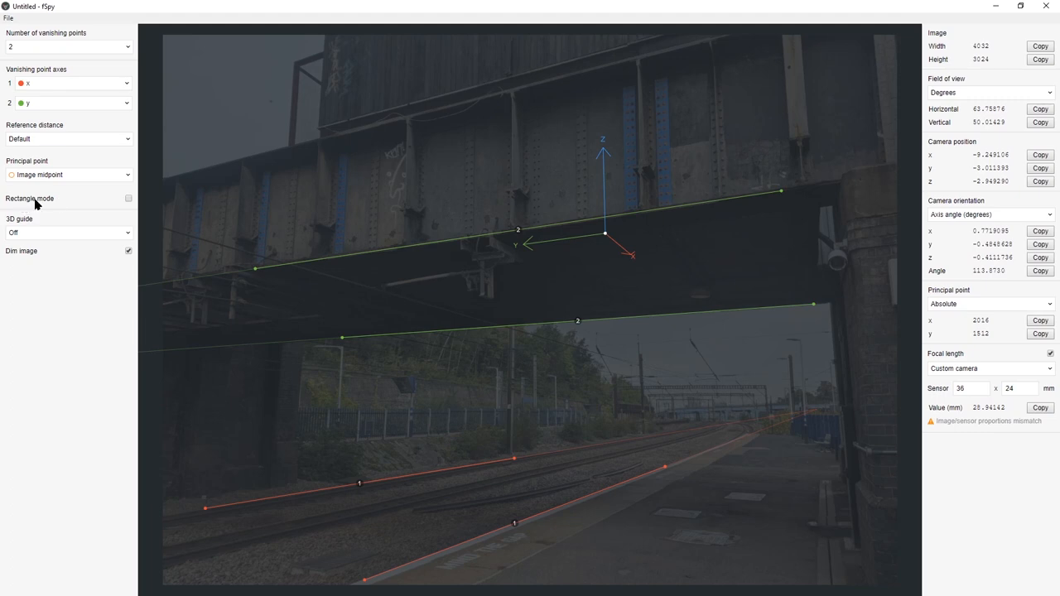
click(68, 174)
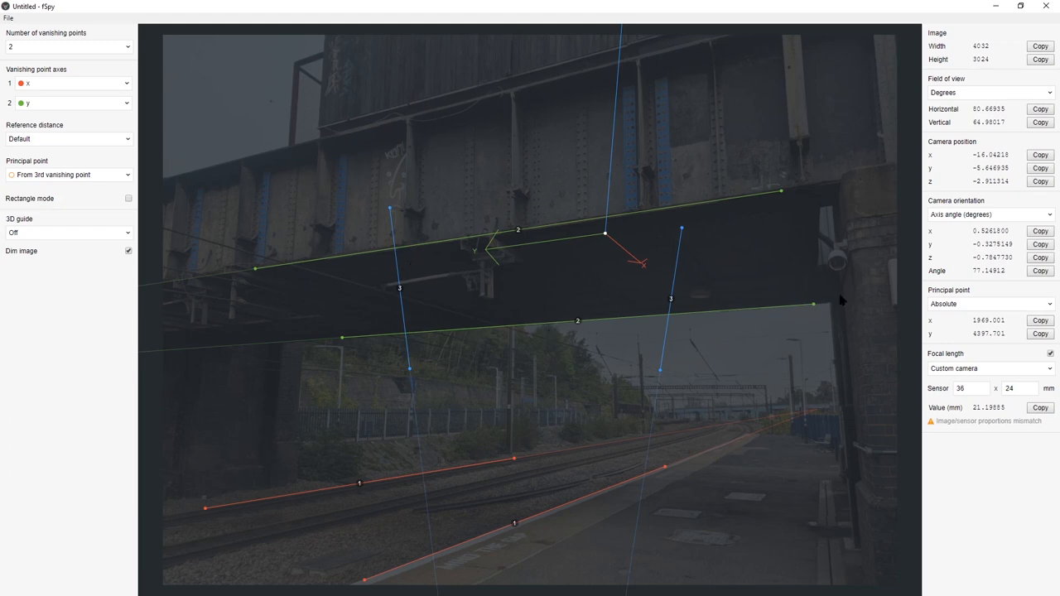
mouse_move(857, 314)
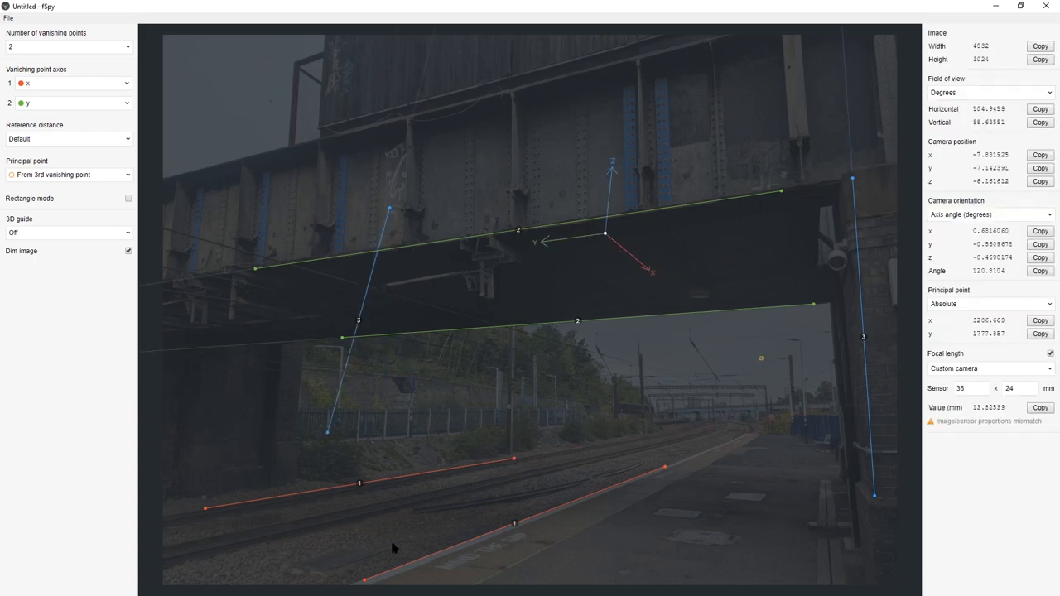
Drag a third vanishing line endpoint onto a vertical pillar edge
drag(327, 433, 297, 438)
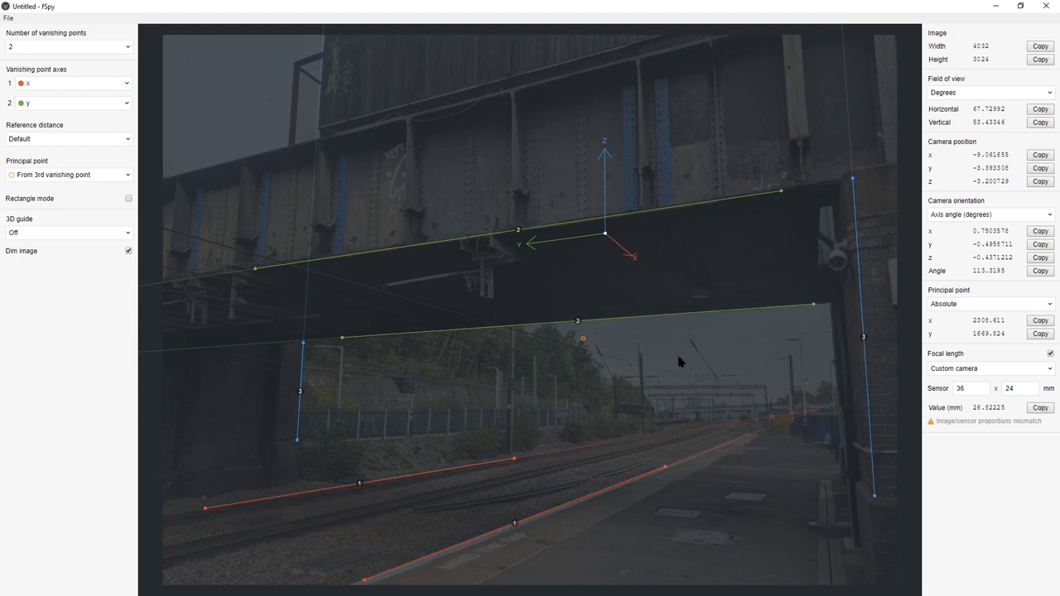
mouse_move(661, 362)
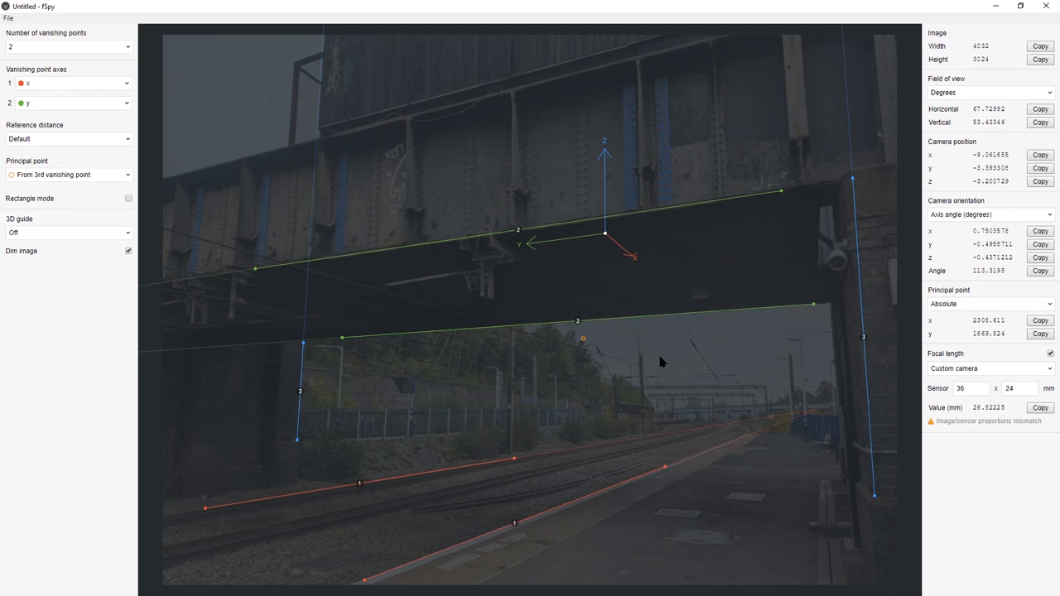
Choose the xy grid floor as the 3D guide overlay
click(67, 232)
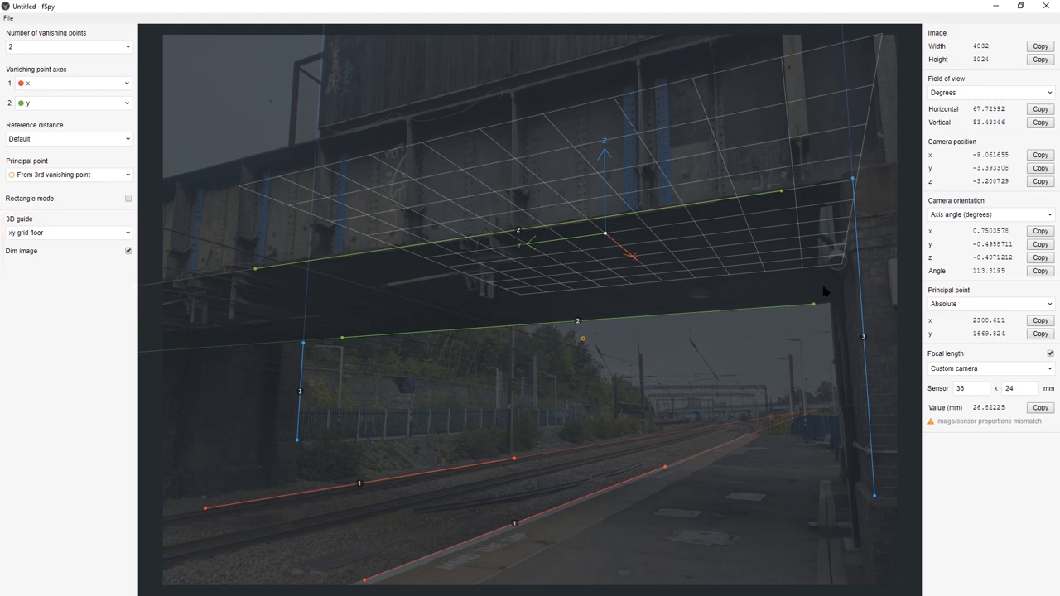
mouse_move(738, 298)
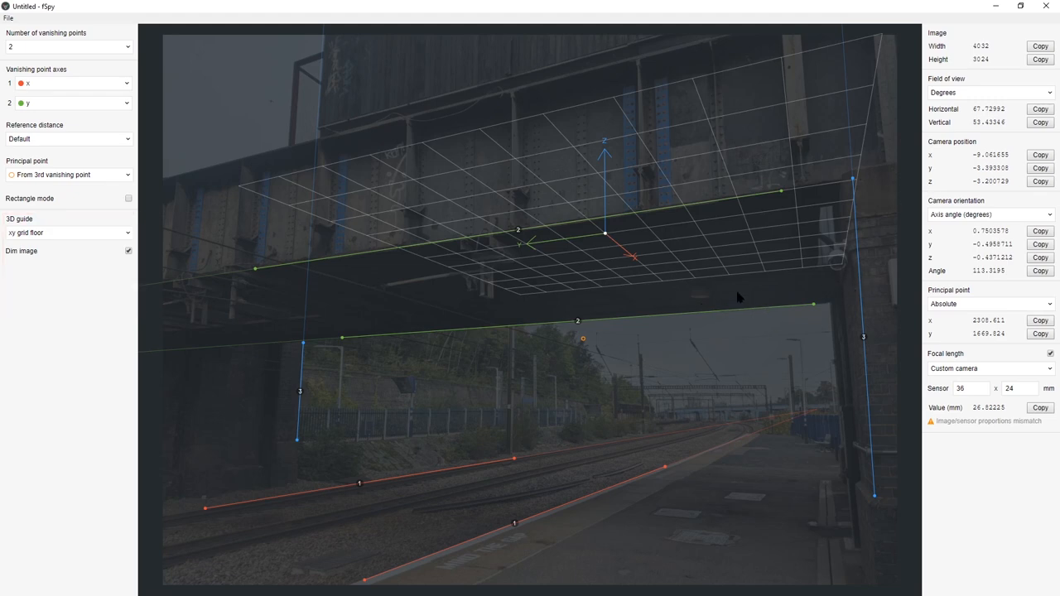
mouse_move(759, 298)
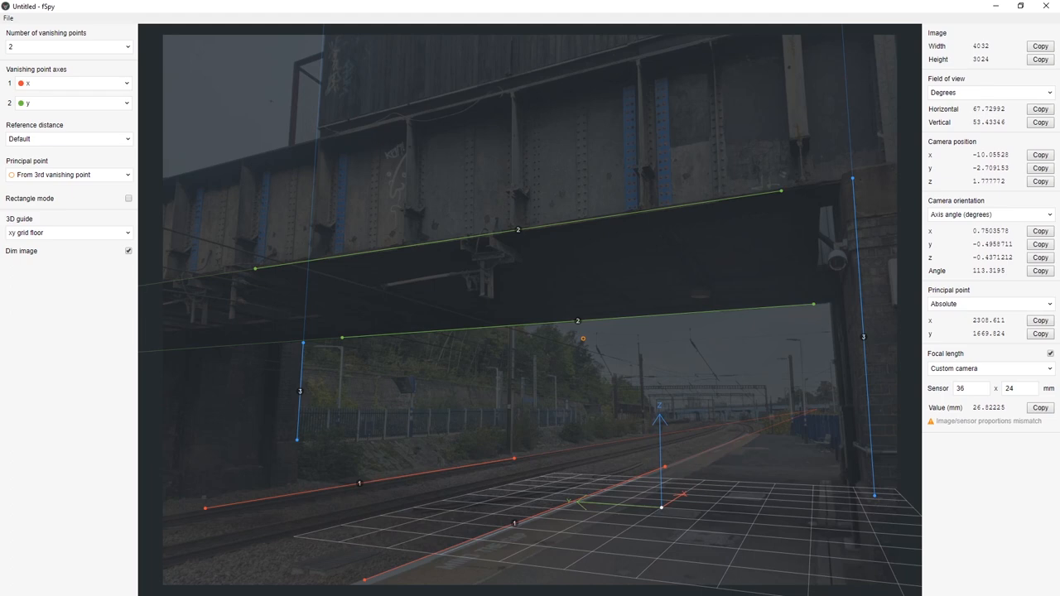
mouse_move(392, 418)
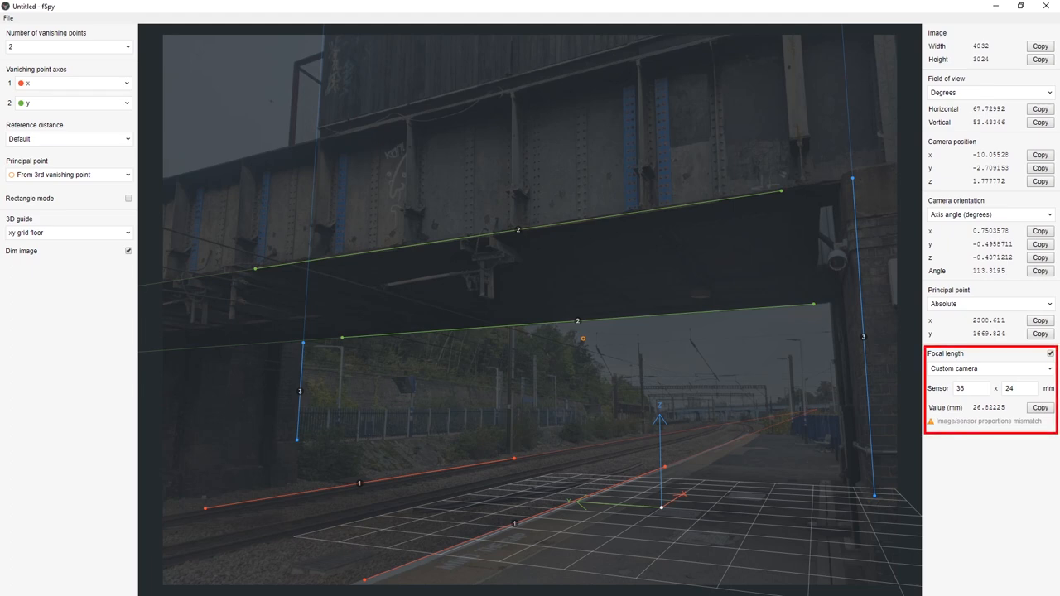
Save the calibration as bridge.fspy in the fspy working folder
click(8, 16)
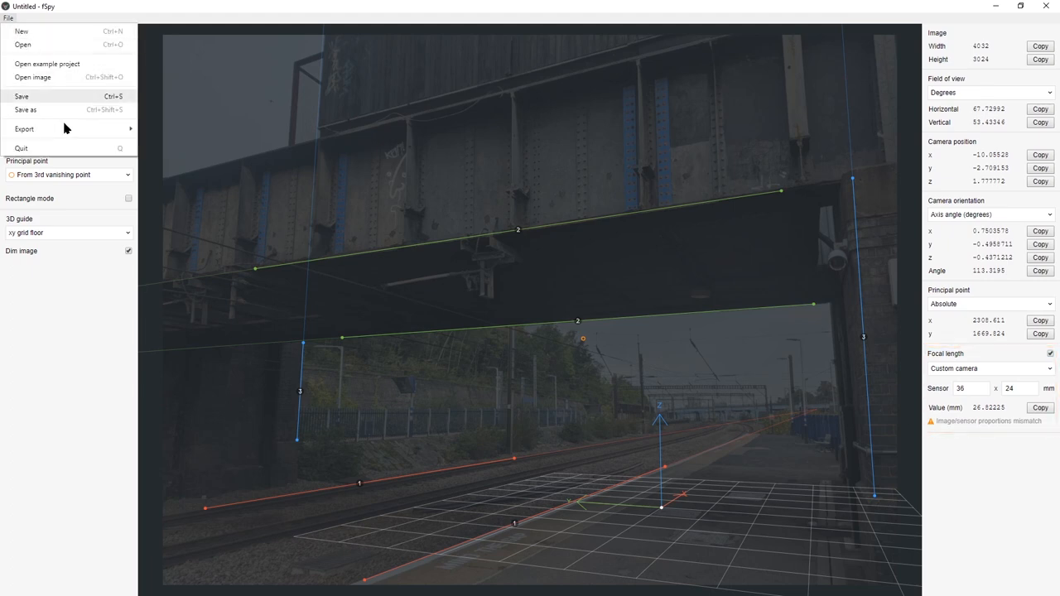
click(26, 109)
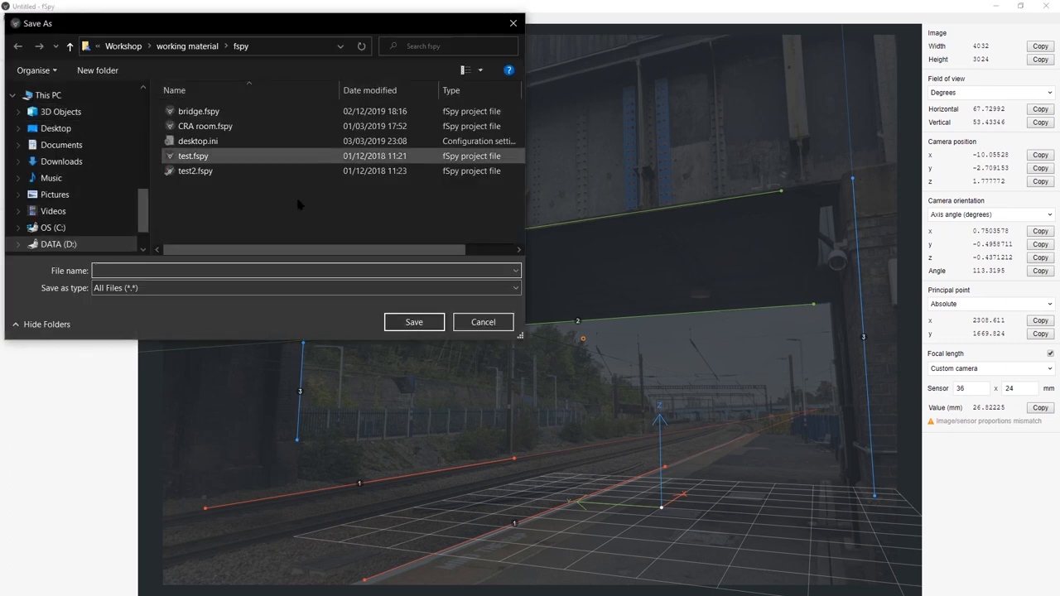
click(482, 322)
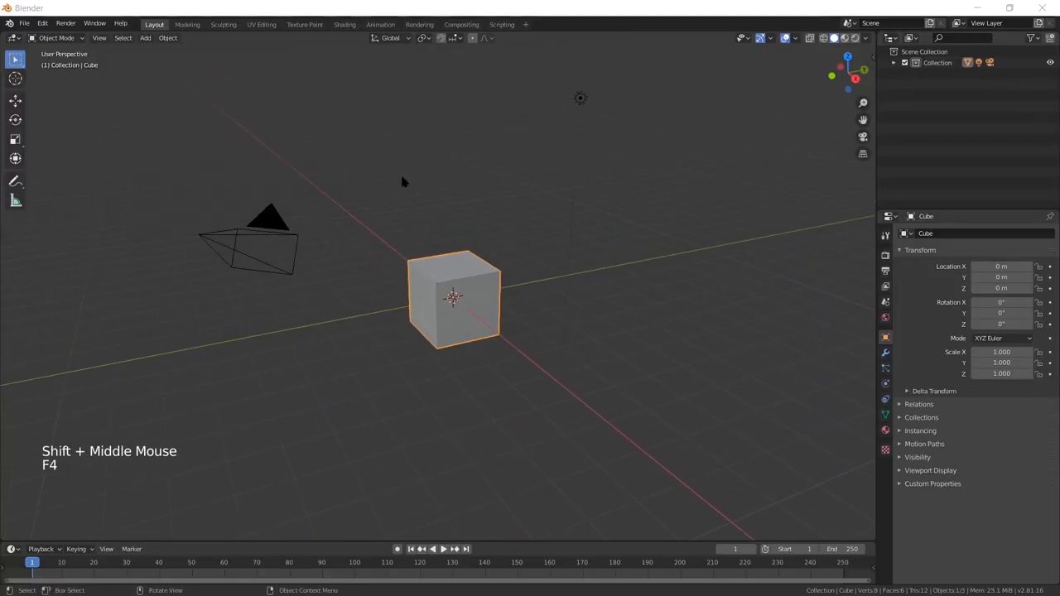
text(fspy.io)
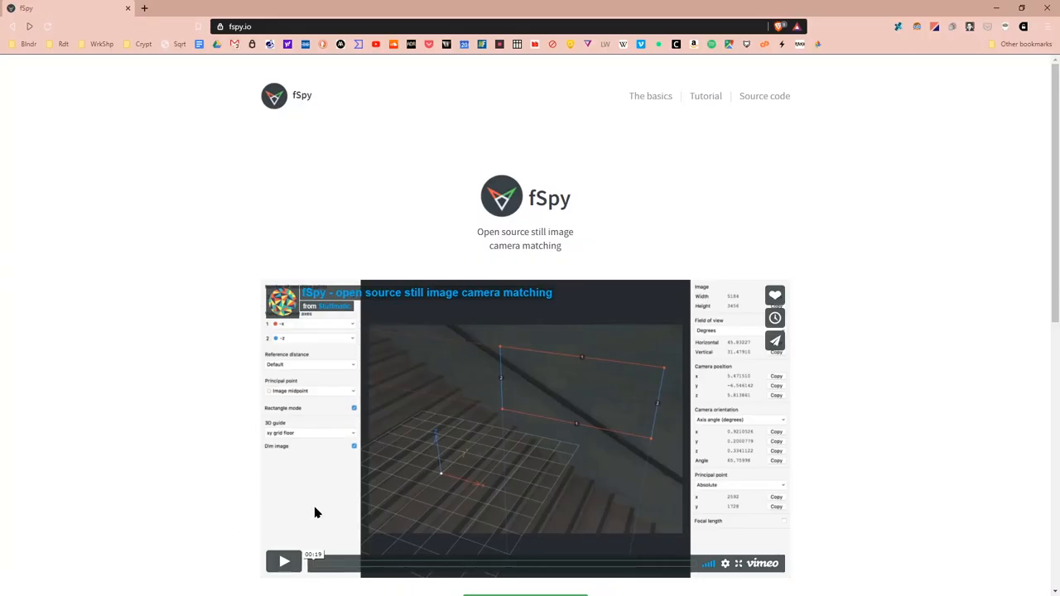
Scroll to Importing to Blender and follow the official fSpy importer add-on link
scroll(down, 3)
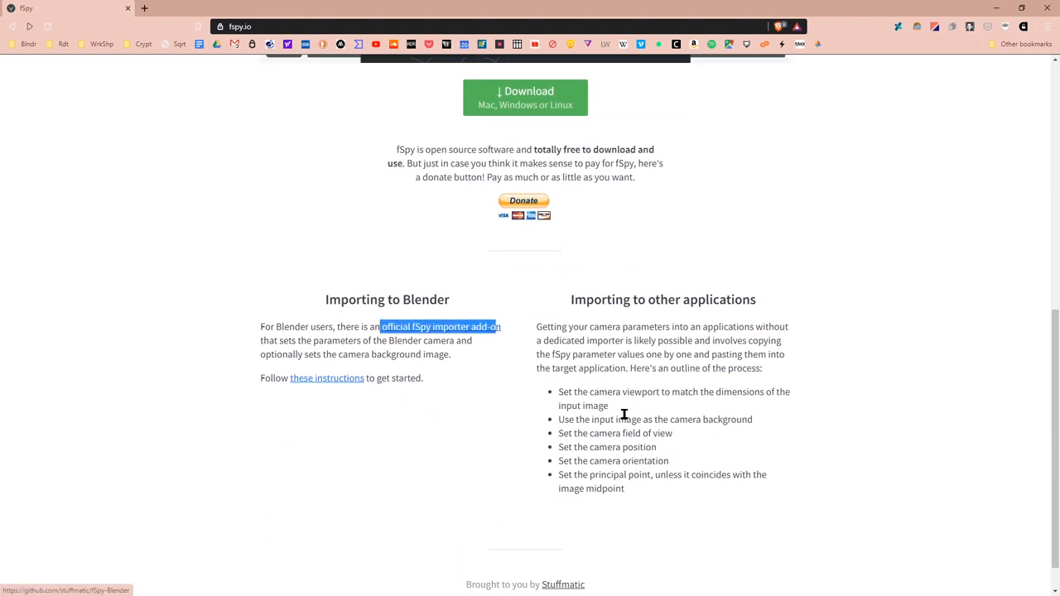
mouse_move(455, 404)
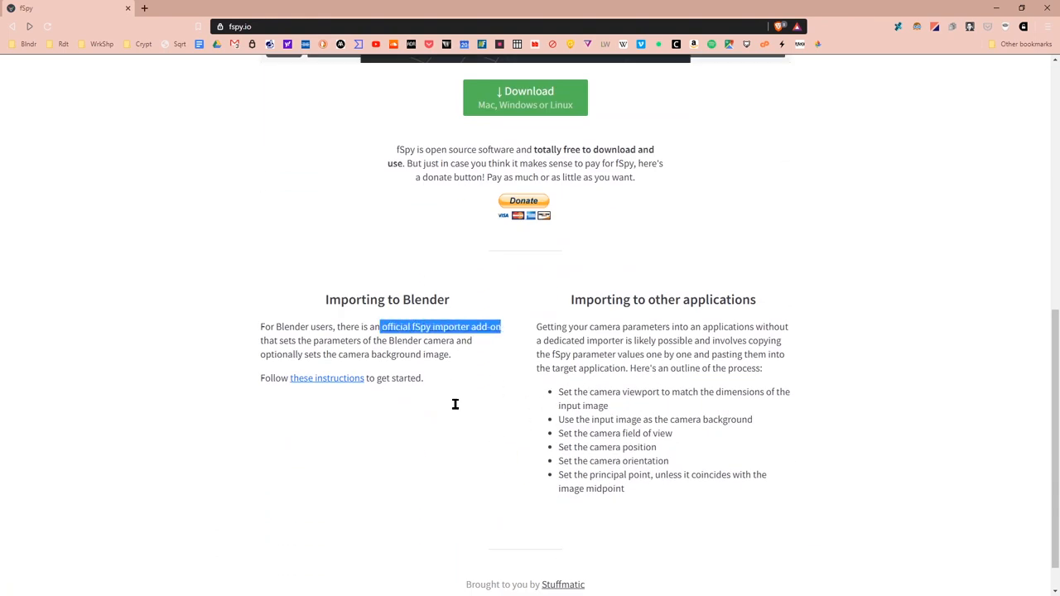
click(441, 326)
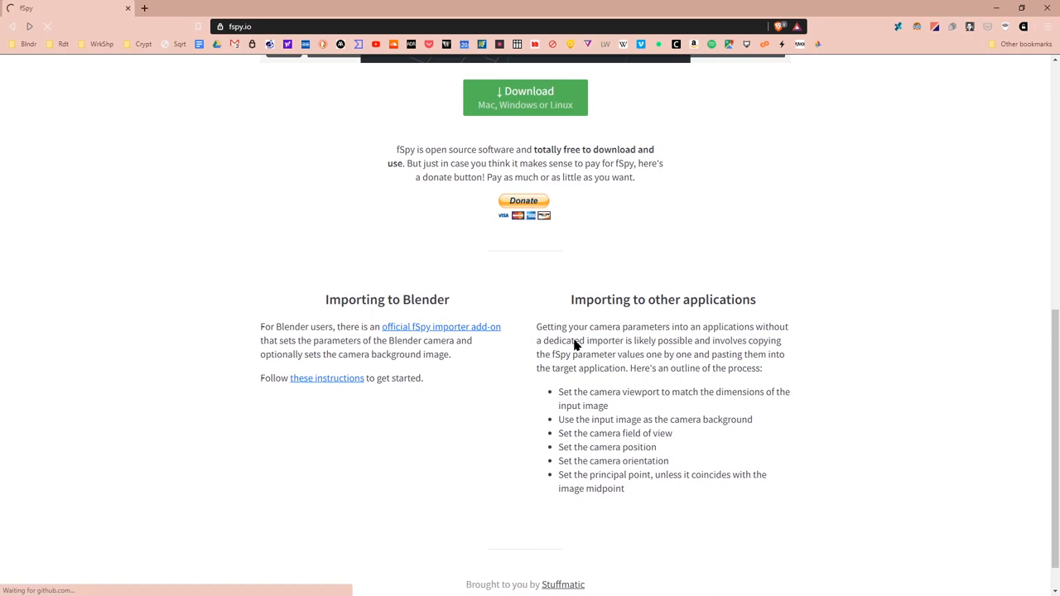
click(440, 327)
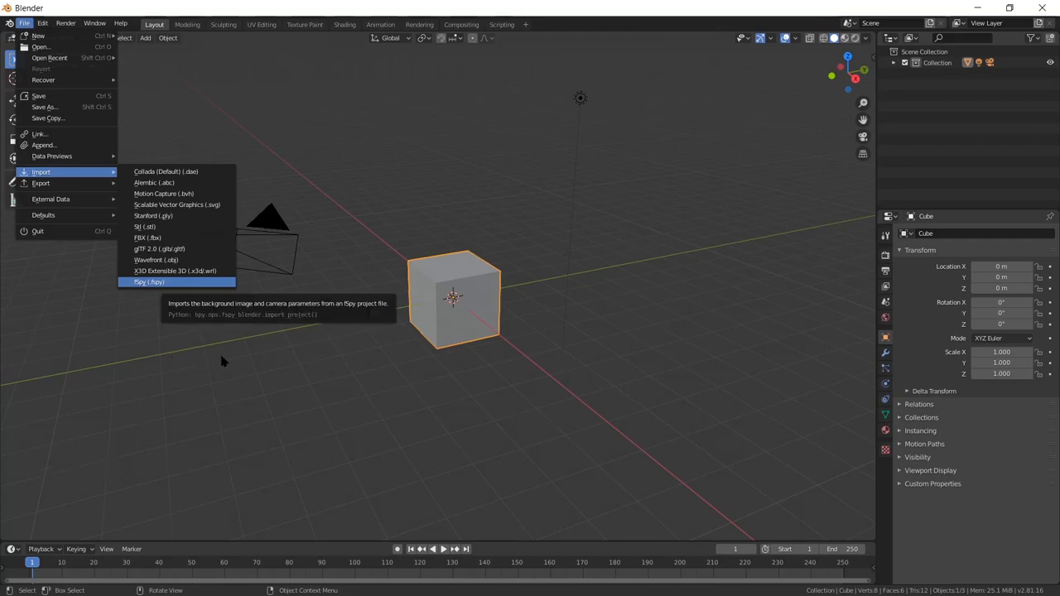
Import bridge.fspy through the fSpy (.fspy) importer
click(149, 281)
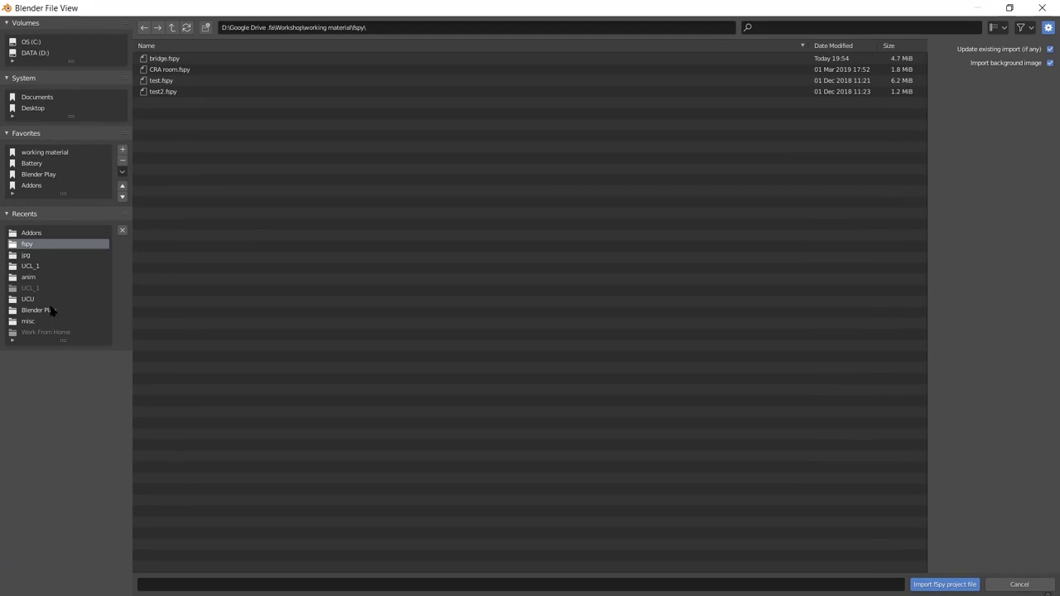
click(163, 58)
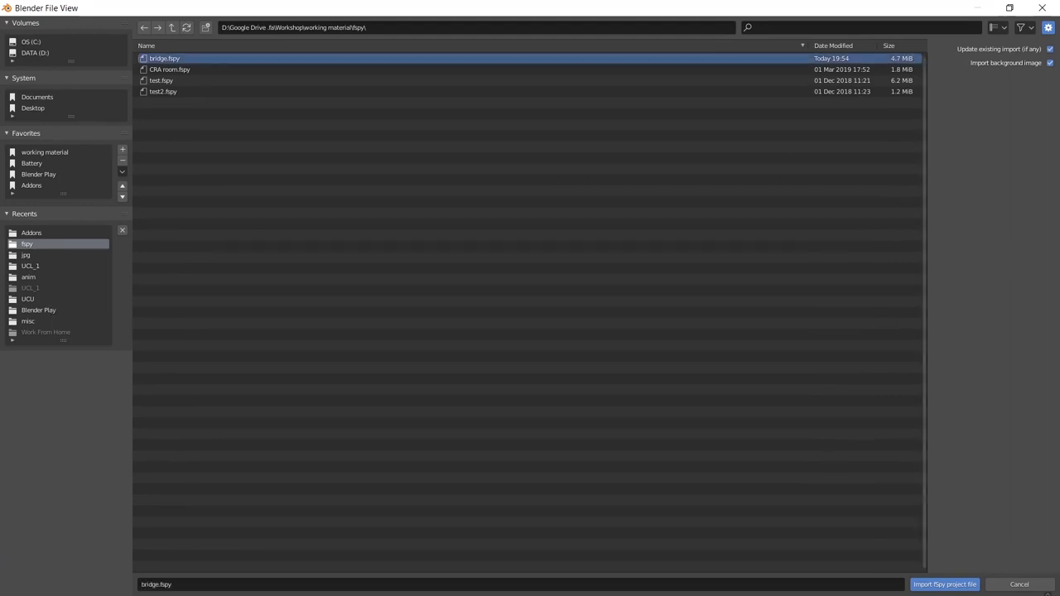
click(944, 584)
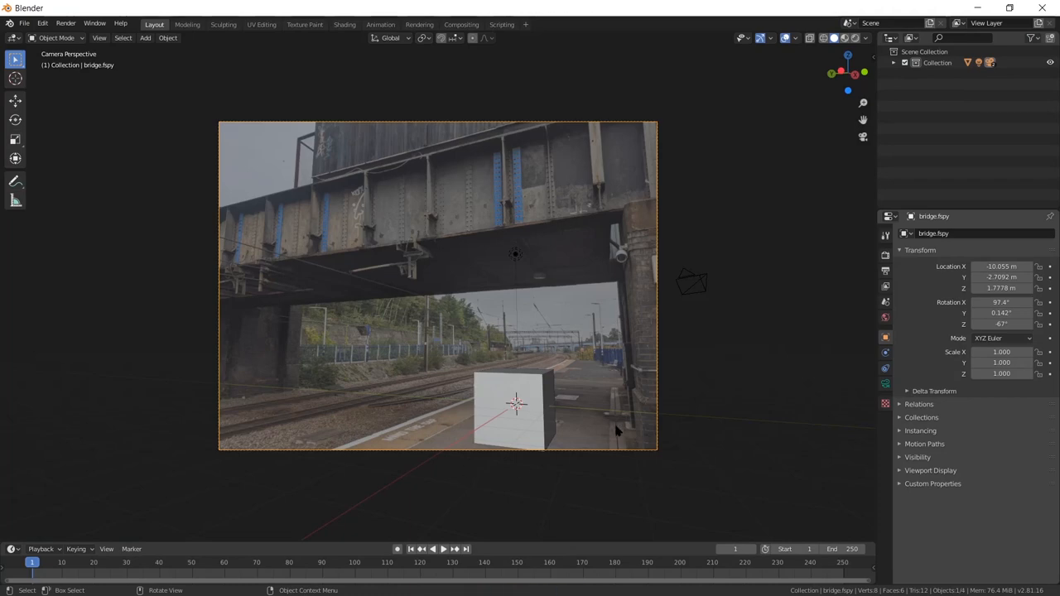
Return to the matched camera view with Numpad 0 and select the default cube
scroll(down, 3)
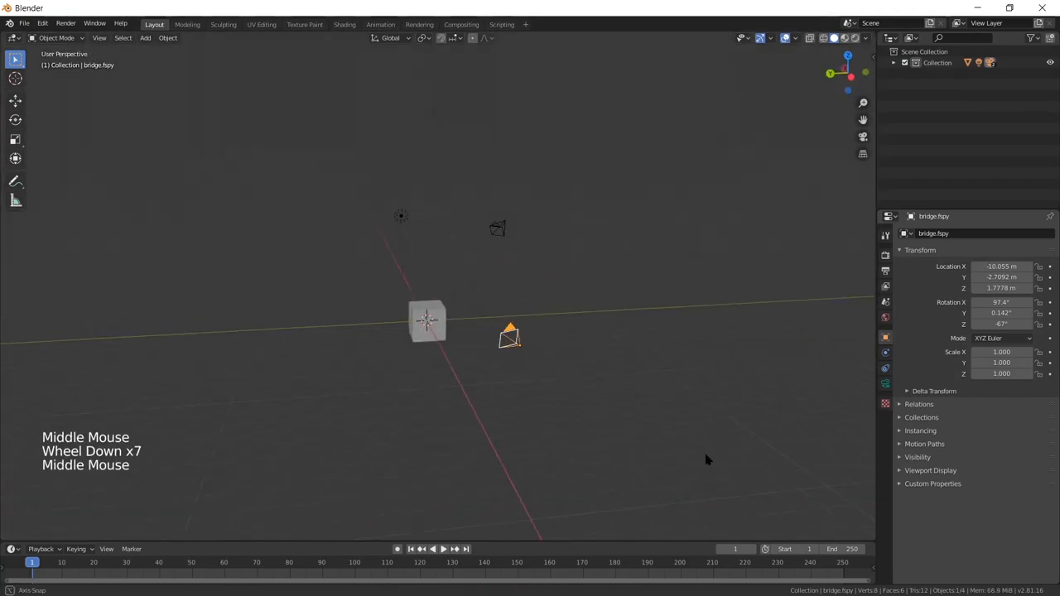
key(KP_0)
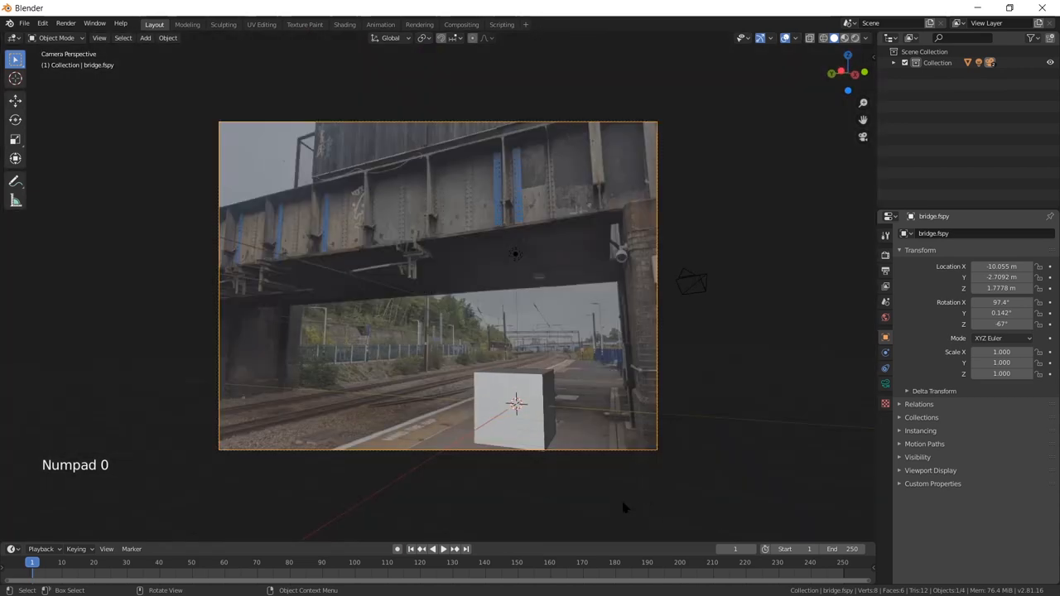
click(513, 406)
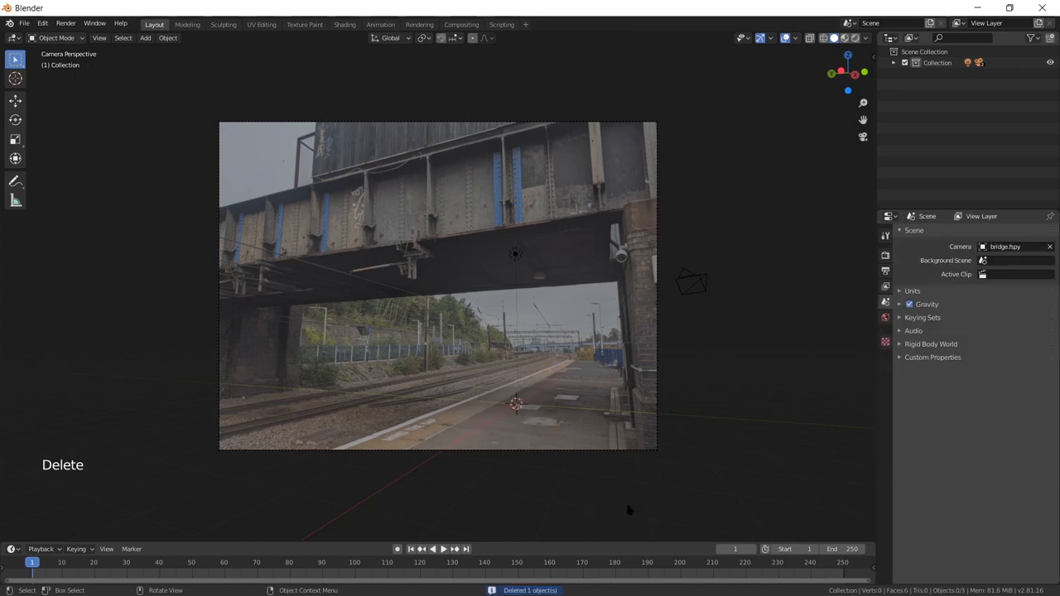
Add a plane mesh and move its vertices onto the platform corners
key(shift+a)
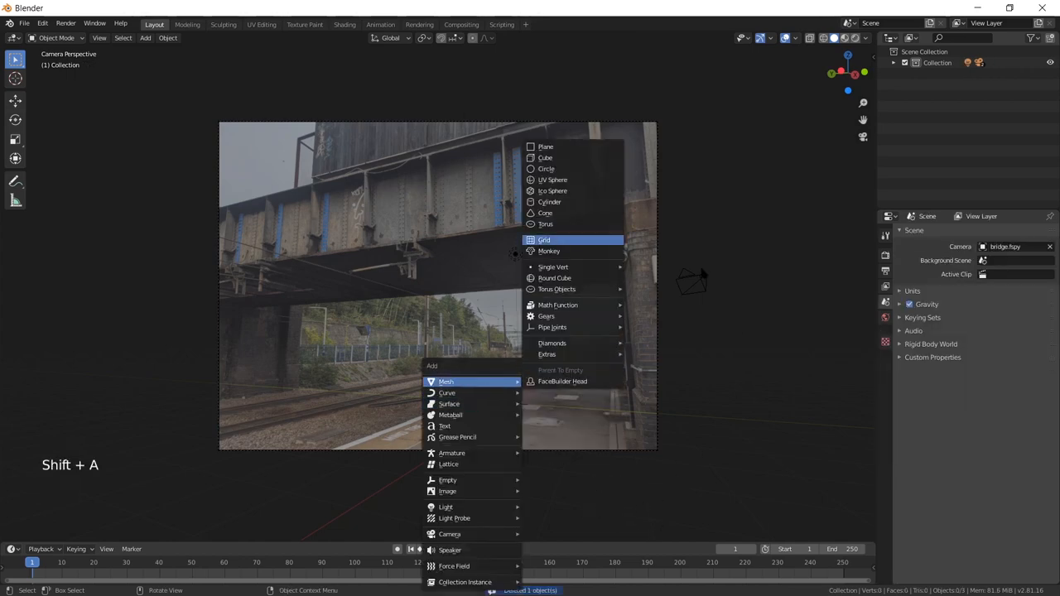
click(546, 146)
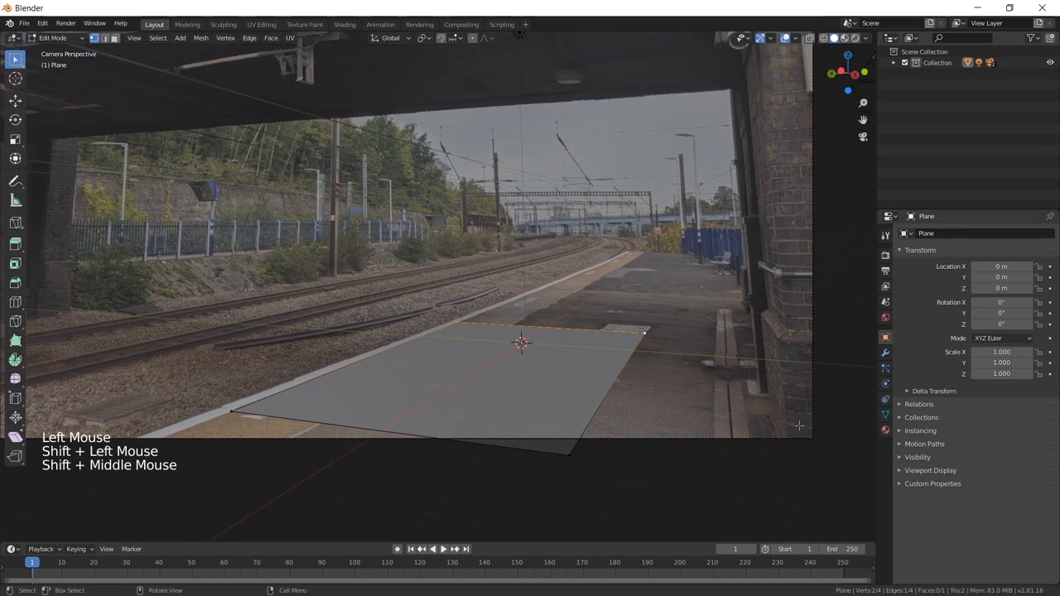
key(g)
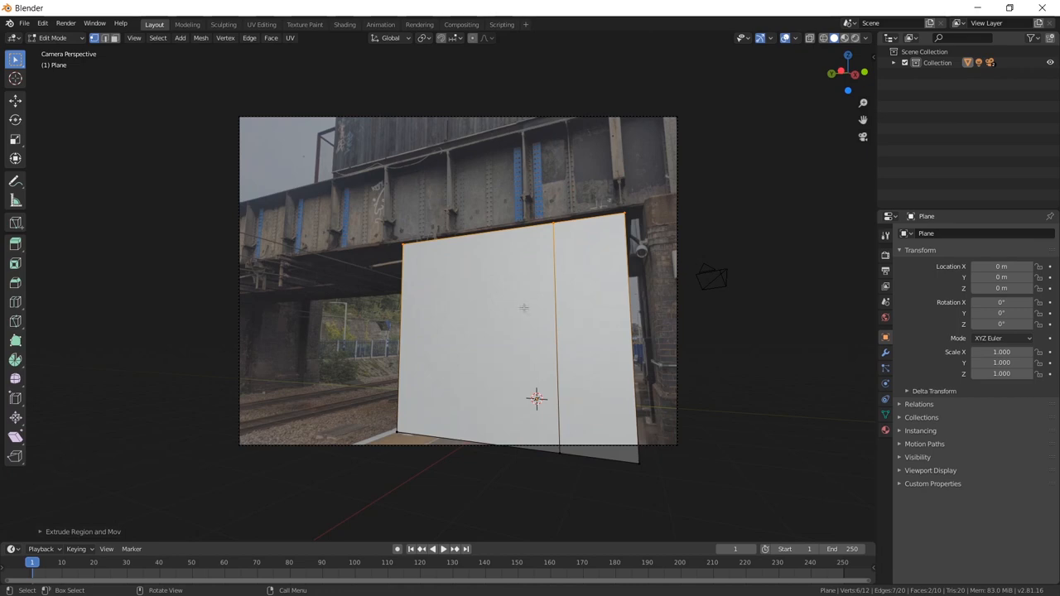
scroll(up, 3)
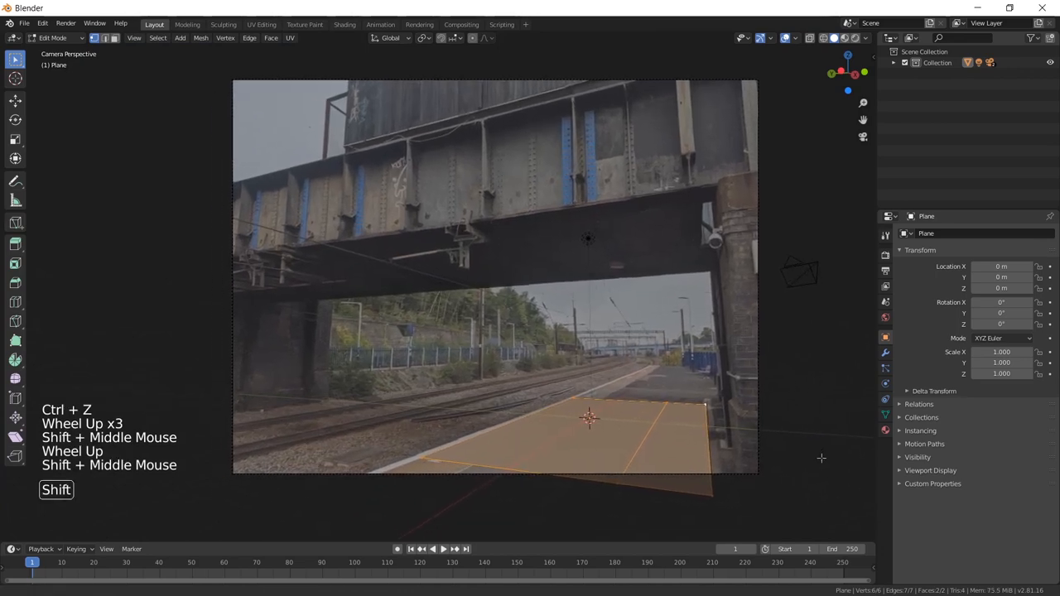
key(Tab)
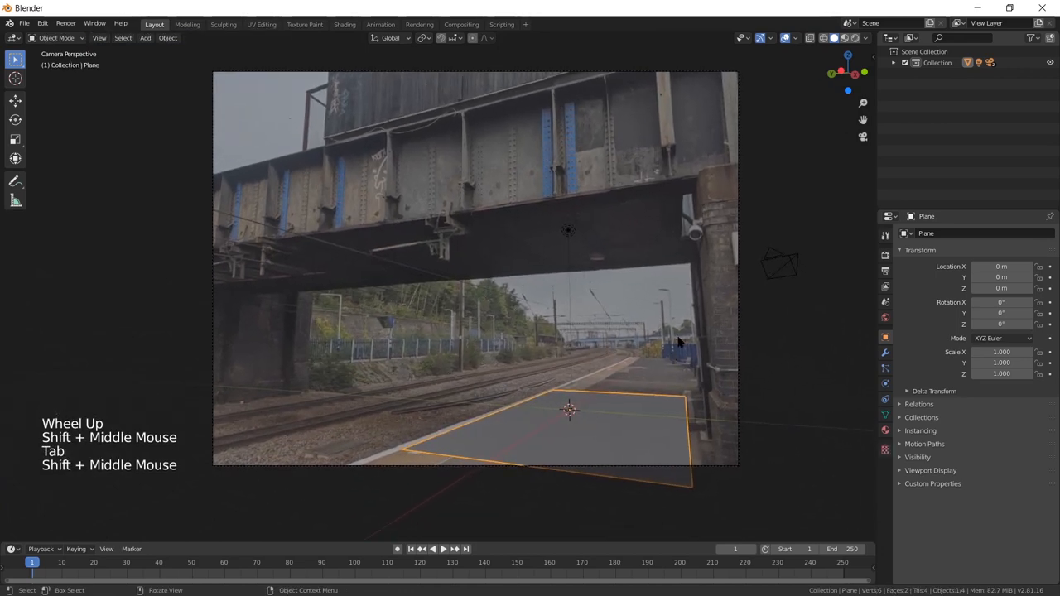